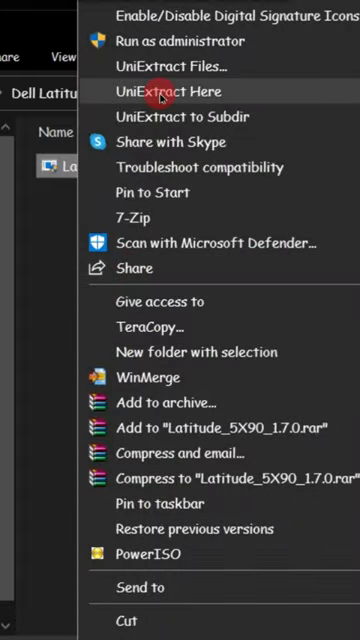
# Step: Launch BIOS Extract, start Dell_PFS_Extract, and copy the Dell Latitude 5290 folder path
pyautogui.click(165, 91)
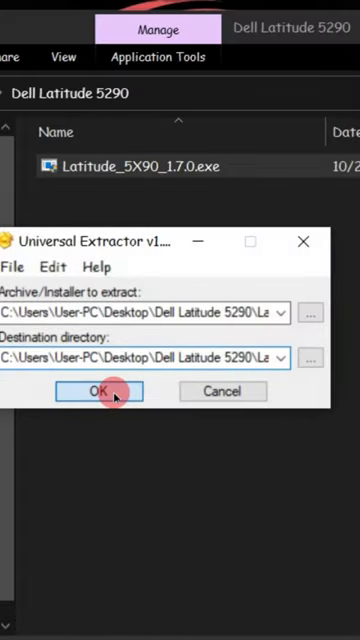
pyautogui.click(97, 391)
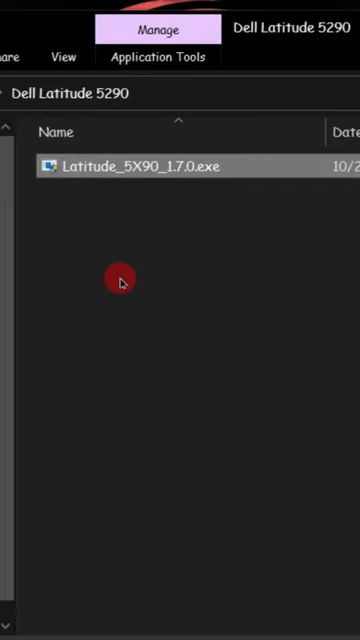
pyautogui.doubleClick(140, 165)
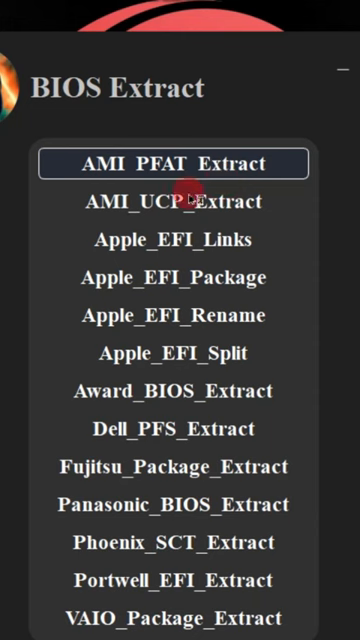
pyautogui.click(180, 428)
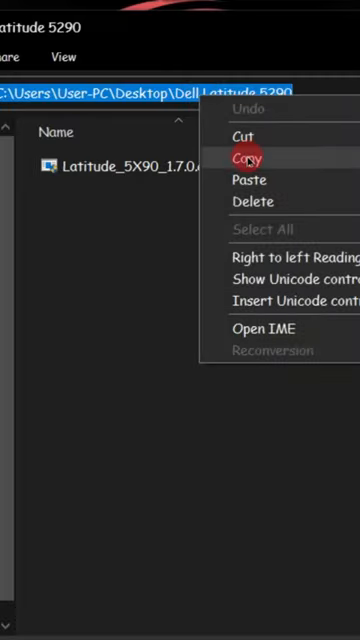
pyautogui.click(243, 158)
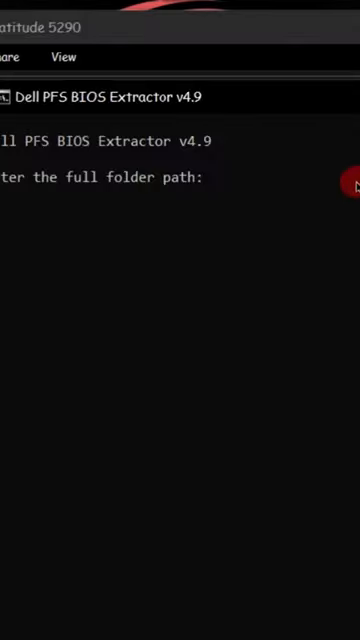
# Step: Give the extractor the C:\Users\User-PC path, then open the Latitude_5X90_1.7.0.exe_extracted folder
pyautogui.write('C:\\Users\\User-PC\\De')
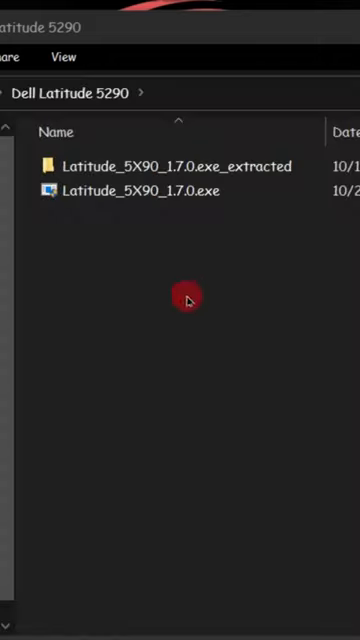
pyautogui.doubleClick(170, 166)
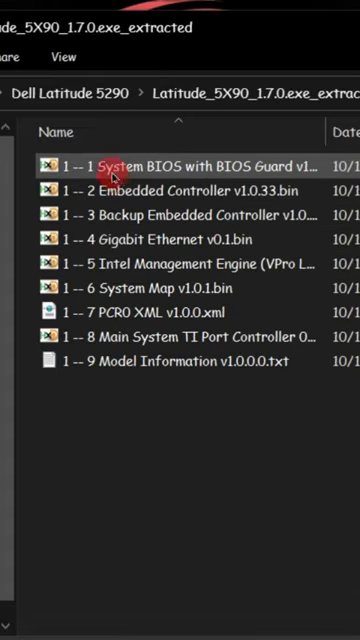